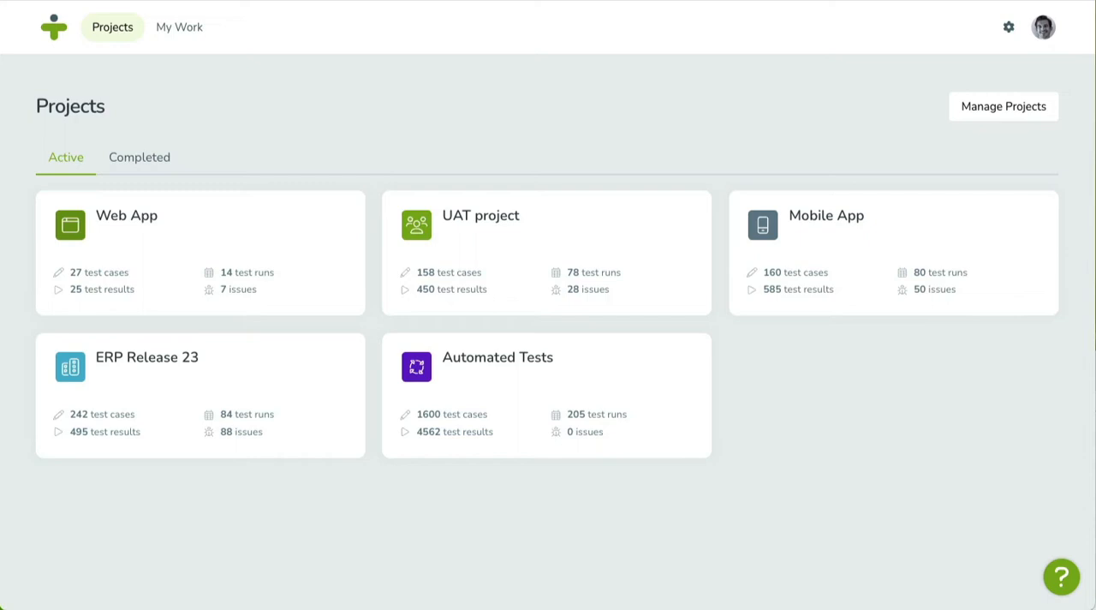
{"action": "mouse_move", "coordinate": [237, 250]}
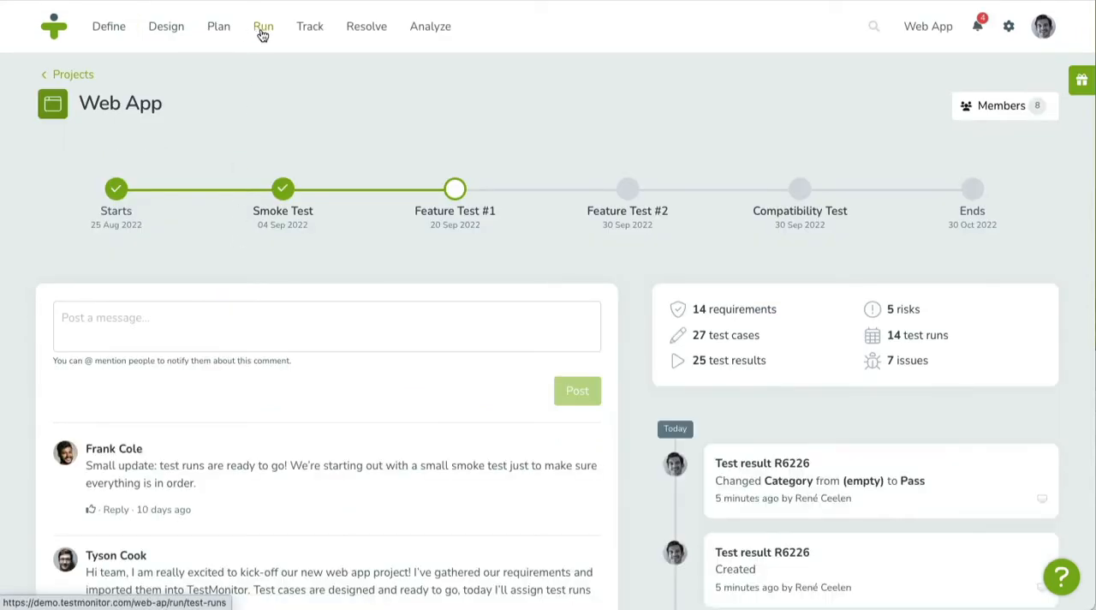
- Open the Web App project's Run Tests list showing TR2, TR3 and TR13
{"action": "left_click", "coordinate": [263, 26]}
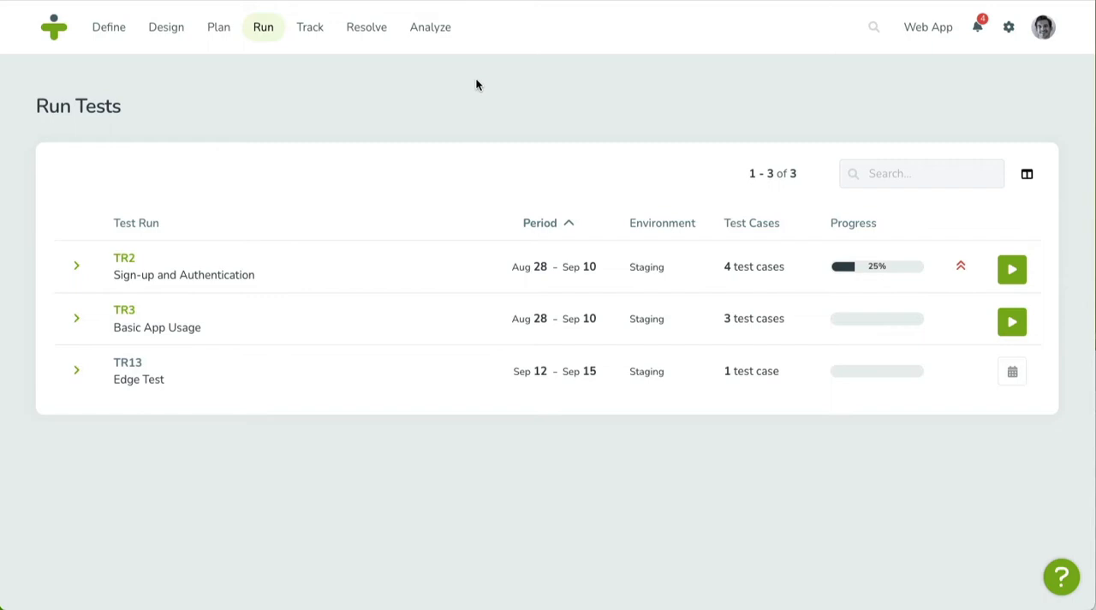
{"action": "mouse_move", "coordinate": [150, 248]}
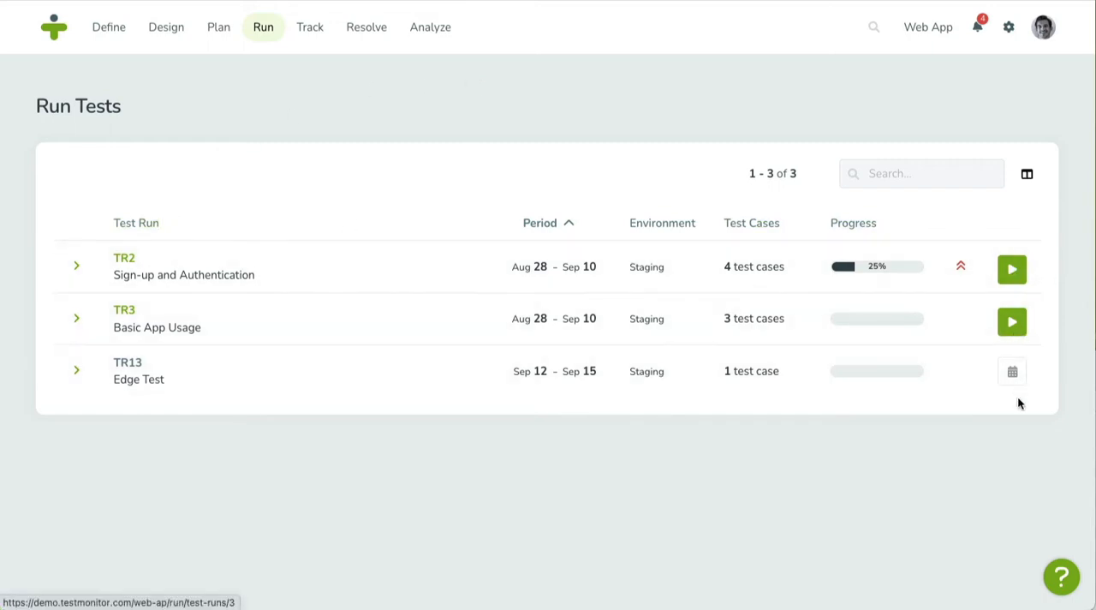
{"action": "mouse_move", "coordinate": [548, 470]}
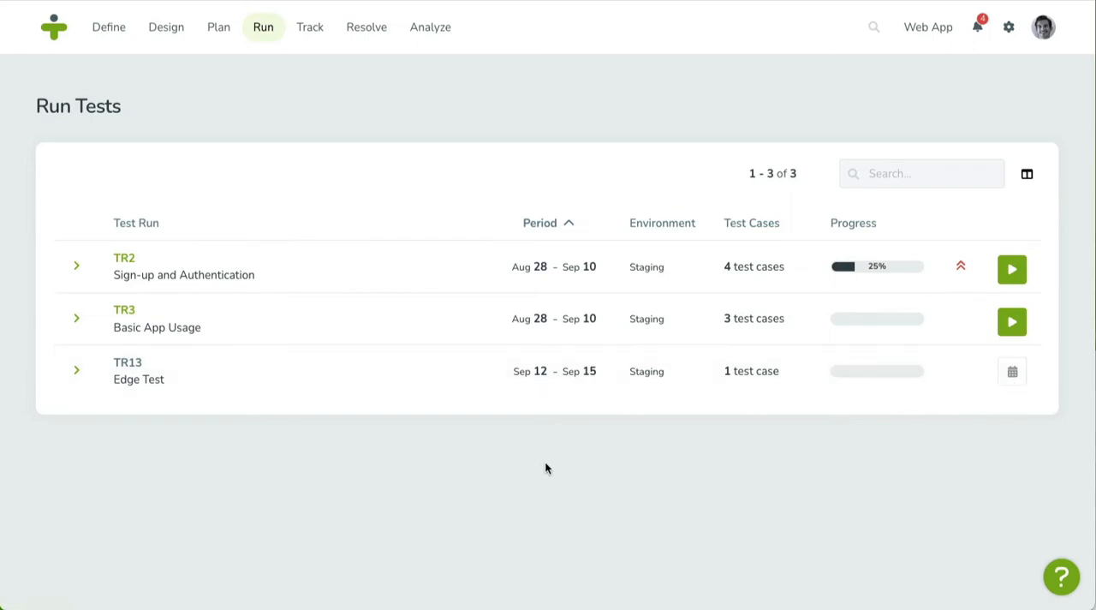
{"action": "mouse_move", "coordinate": [101, 448]}
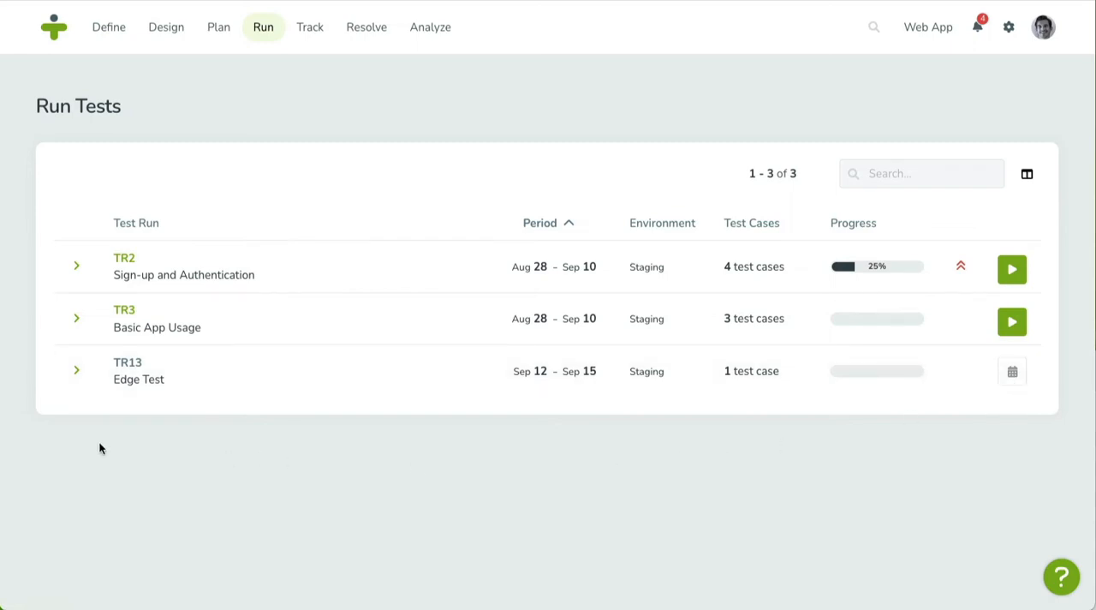
{"action": "mouse_move", "coordinate": [76, 267]}
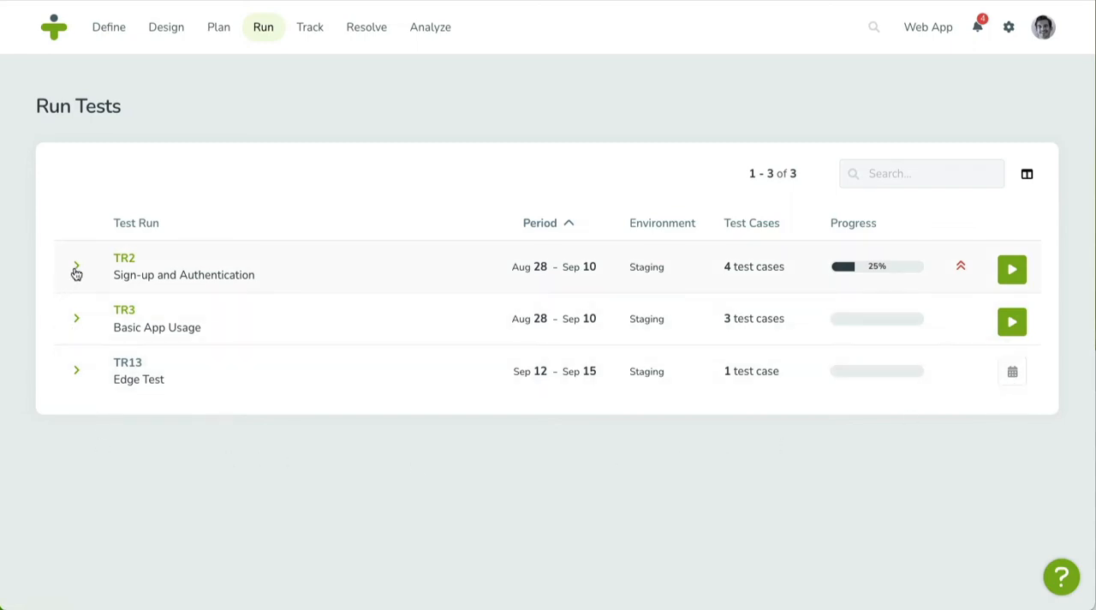
- Start executing test run TR2, landing on TC1 'Sign-up for a New Account update'
{"action": "left_click", "coordinate": [75, 267]}
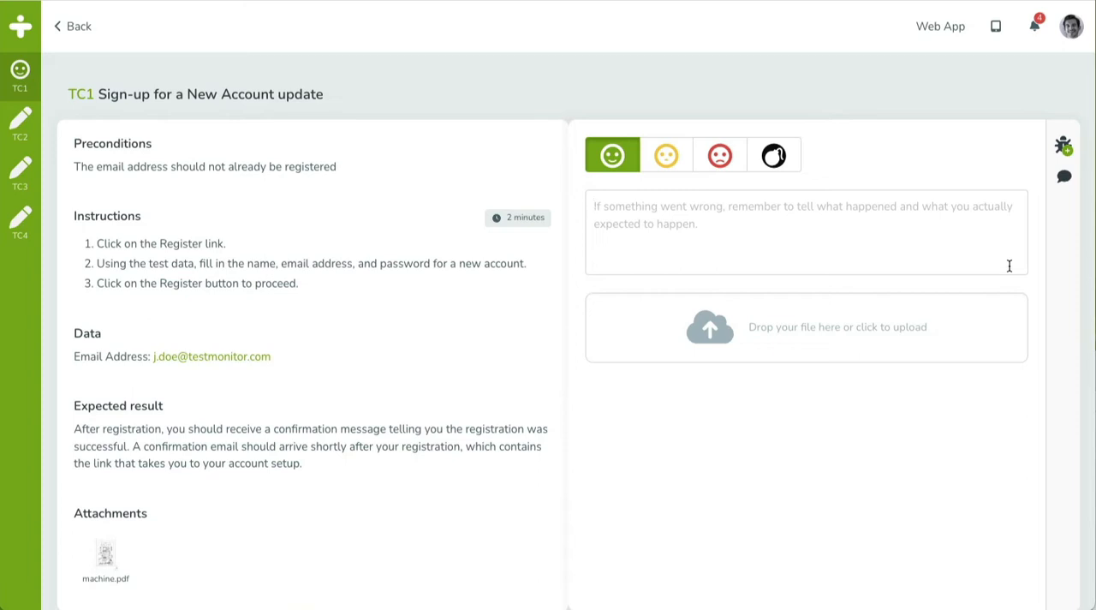
{"action": "mouse_move", "coordinate": [397, 178]}
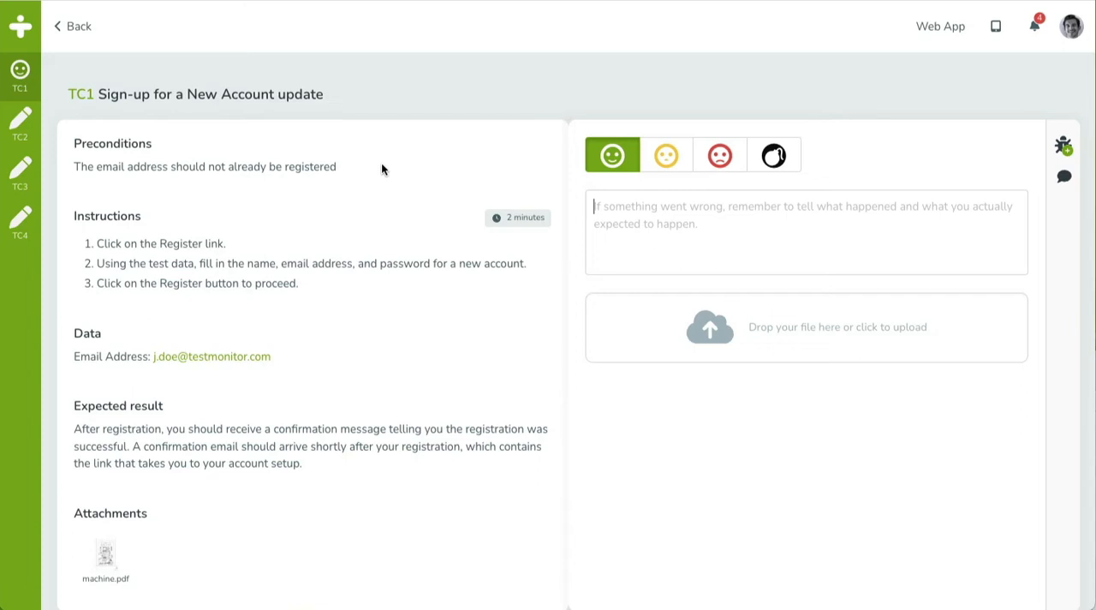
{"action": "mouse_move", "coordinate": [79, 25]}
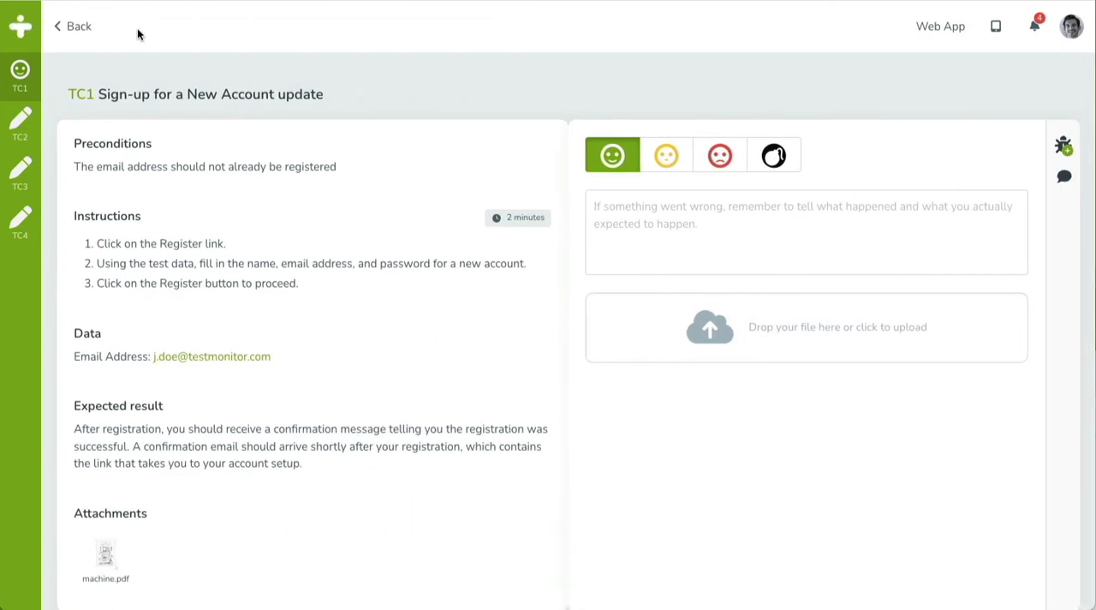
{"action": "mouse_move", "coordinate": [274, 207]}
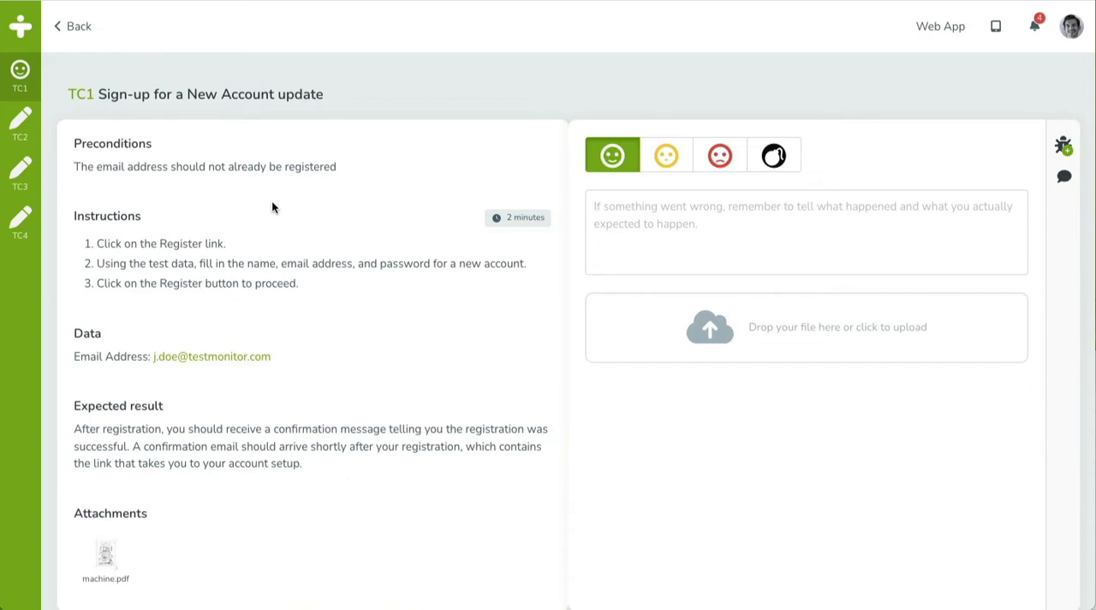
{"action": "mouse_move", "coordinate": [432, 110]}
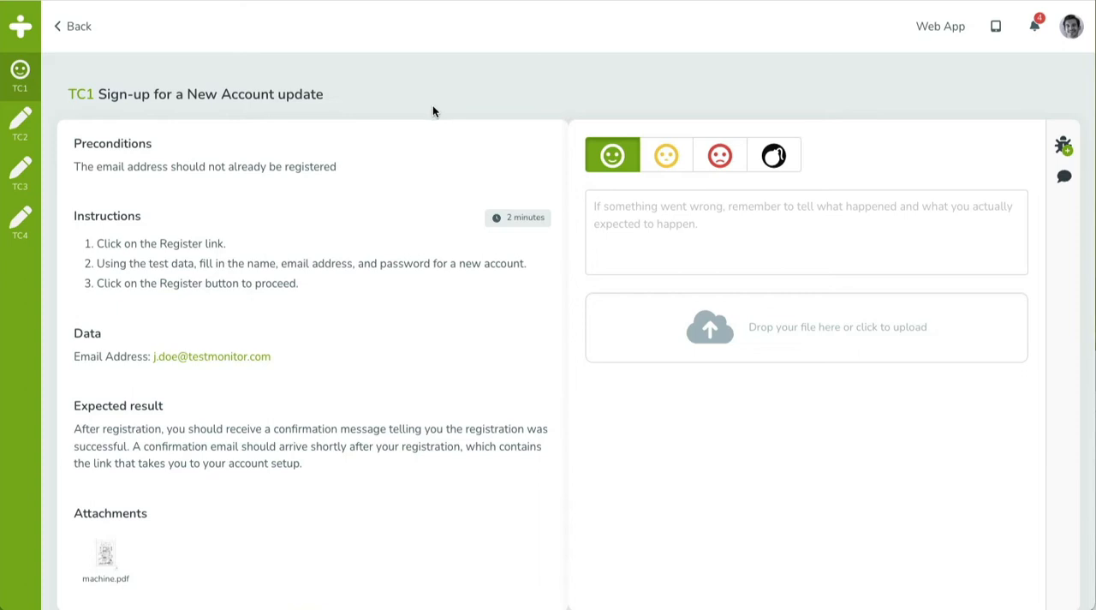
{"action": "mouse_move", "coordinate": [600, 130]}
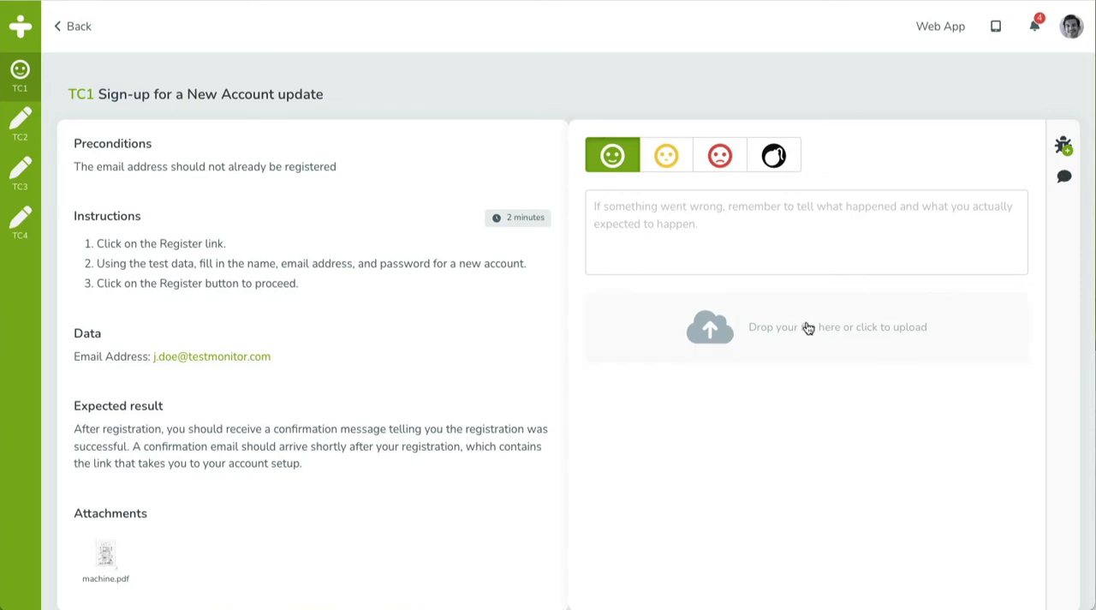
{"action": "mouse_move", "coordinate": [863, 163]}
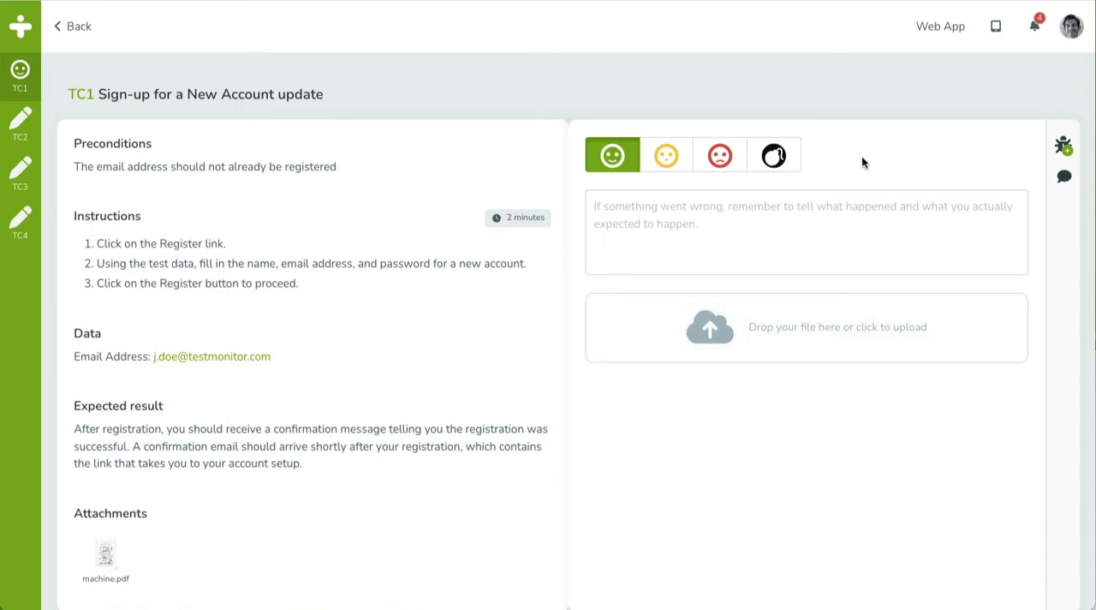
{"action": "mouse_move", "coordinate": [881, 96]}
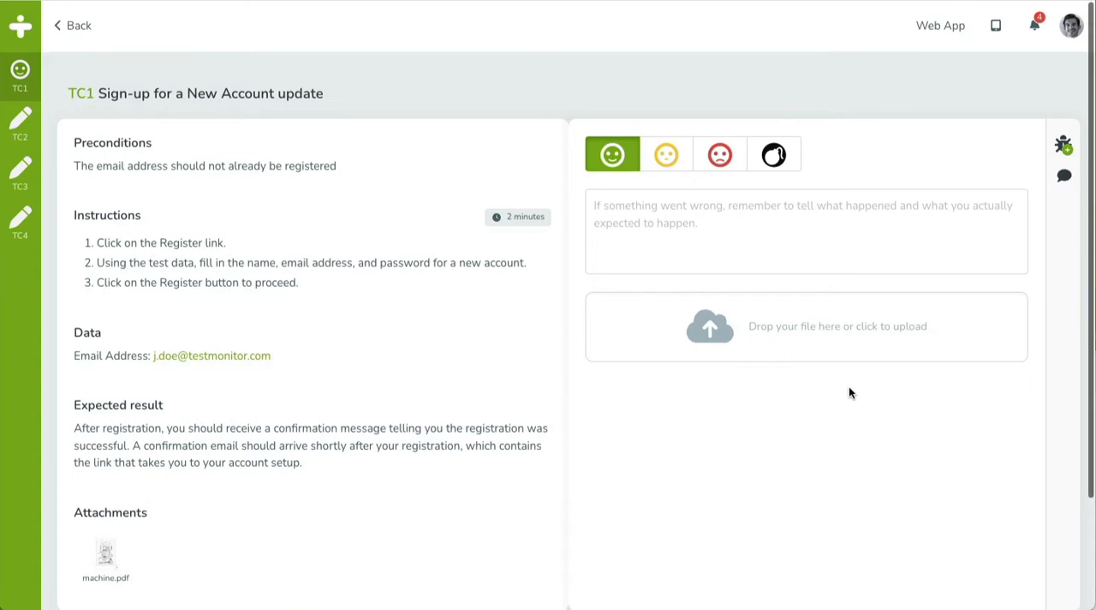
- Scroll through TC1's details and advance to TC2 'Sign-up using an Existing Account'
{"action": "scroll", "scroll_direction": "down", "scroll_amount": 3}
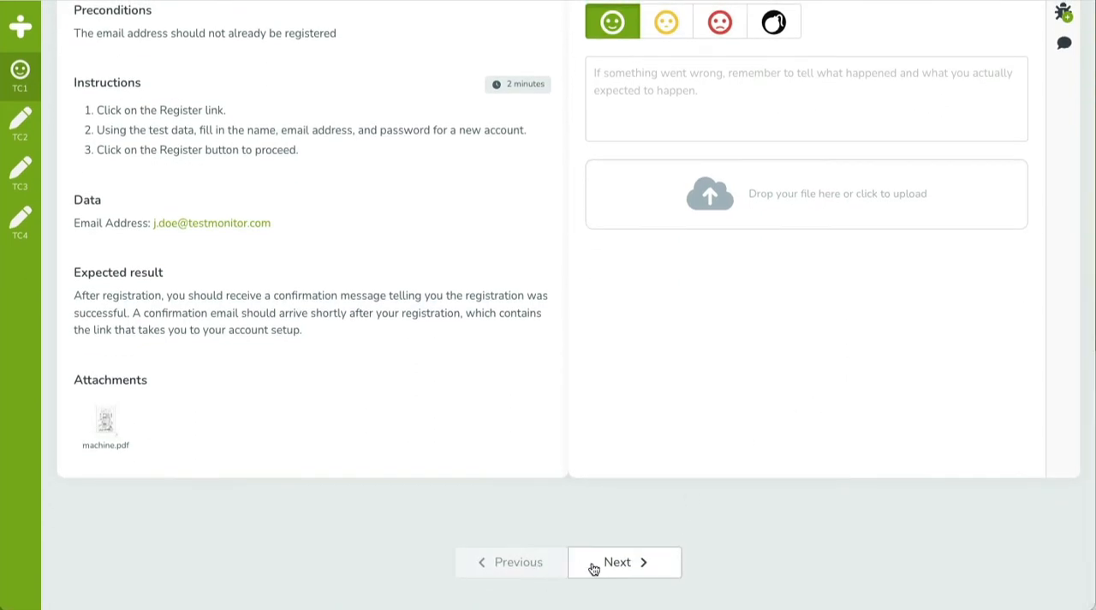
{"action": "mouse_move", "coordinate": [733, 319]}
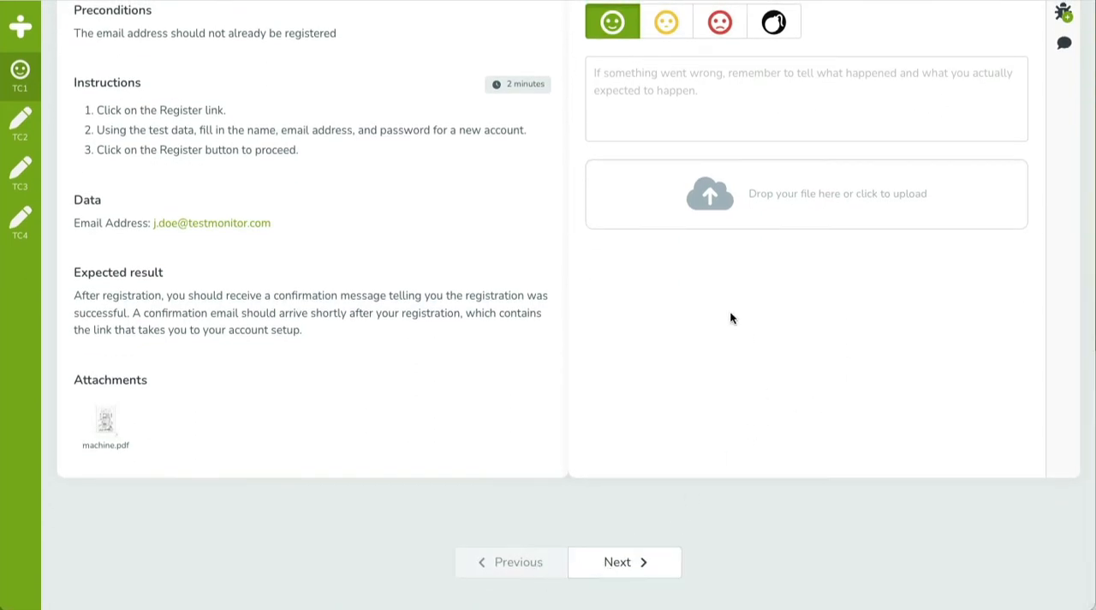
{"action": "scroll", "scroll_direction": "up", "scroll_amount": 3}
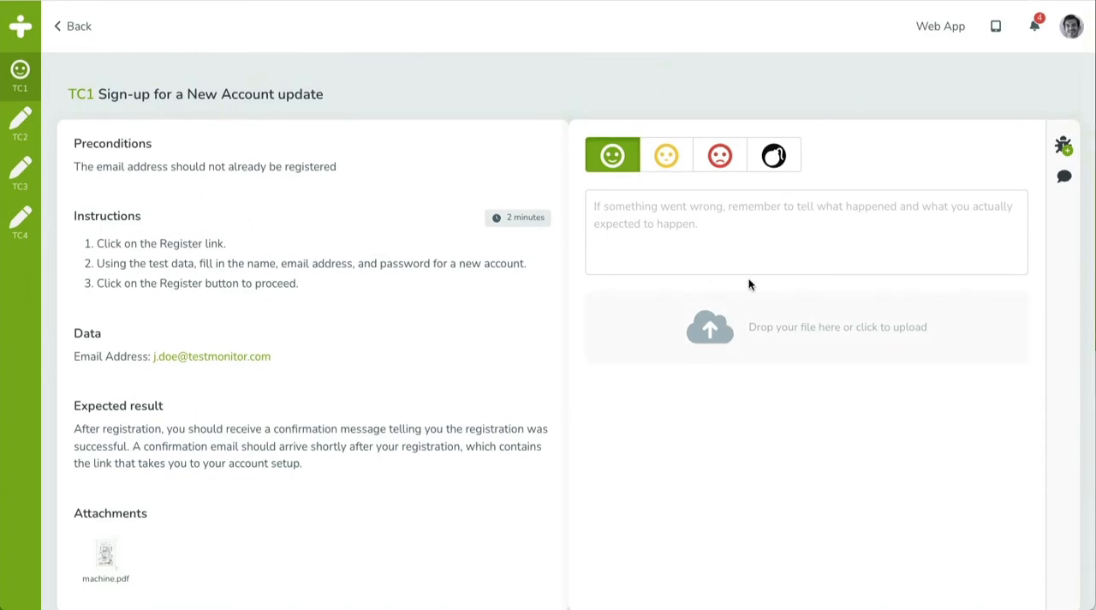
{"action": "mouse_move", "coordinate": [786, 99]}
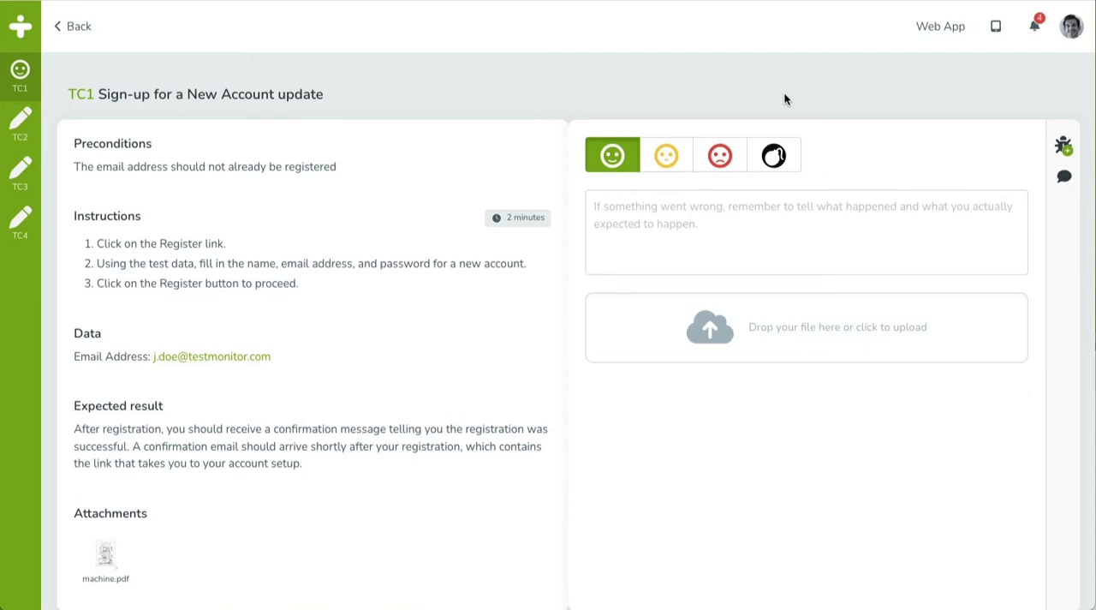
{"action": "mouse_move", "coordinate": [713, 101]}
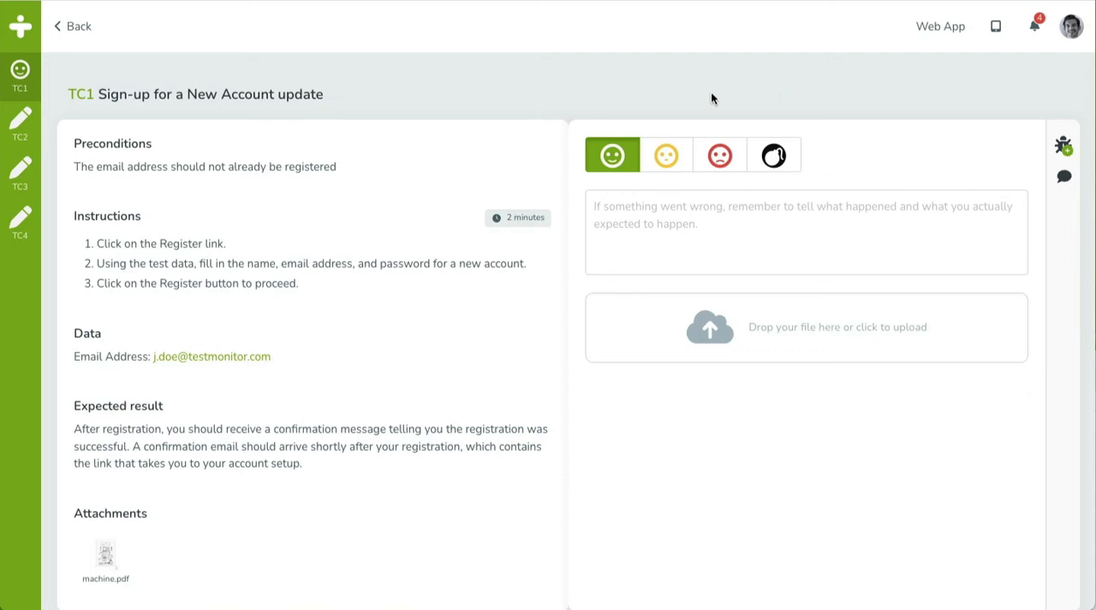
{"action": "scroll", "scroll_direction": "down", "scroll_amount": 3}
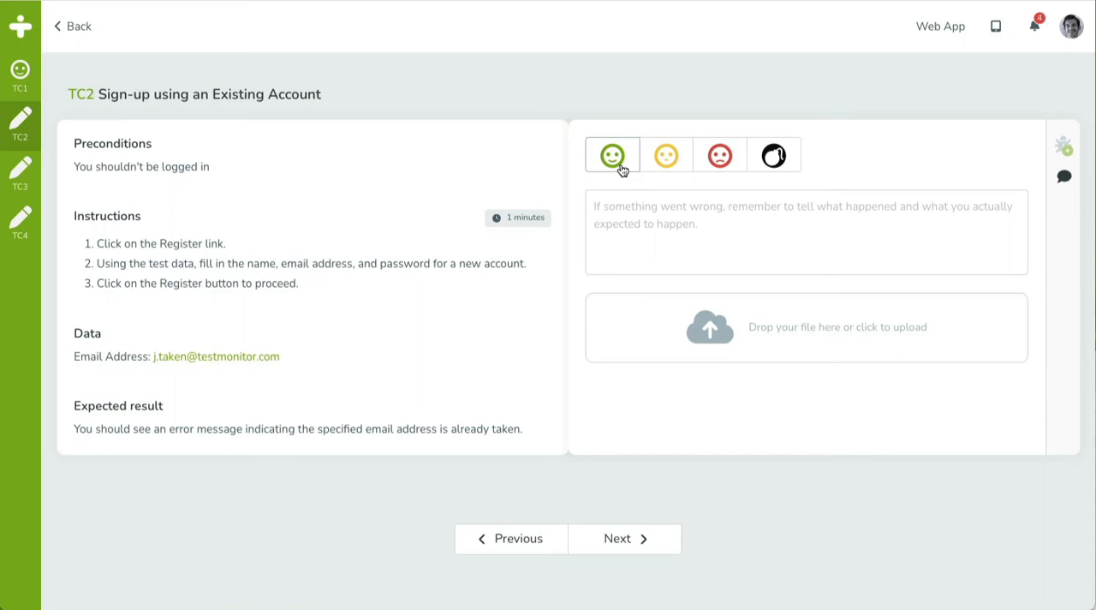
- Mark TC2 passed, then set TC3 'Sign-up using an Invalid Email Address' to blocked
{"action": "left_click", "coordinate": [623, 538]}
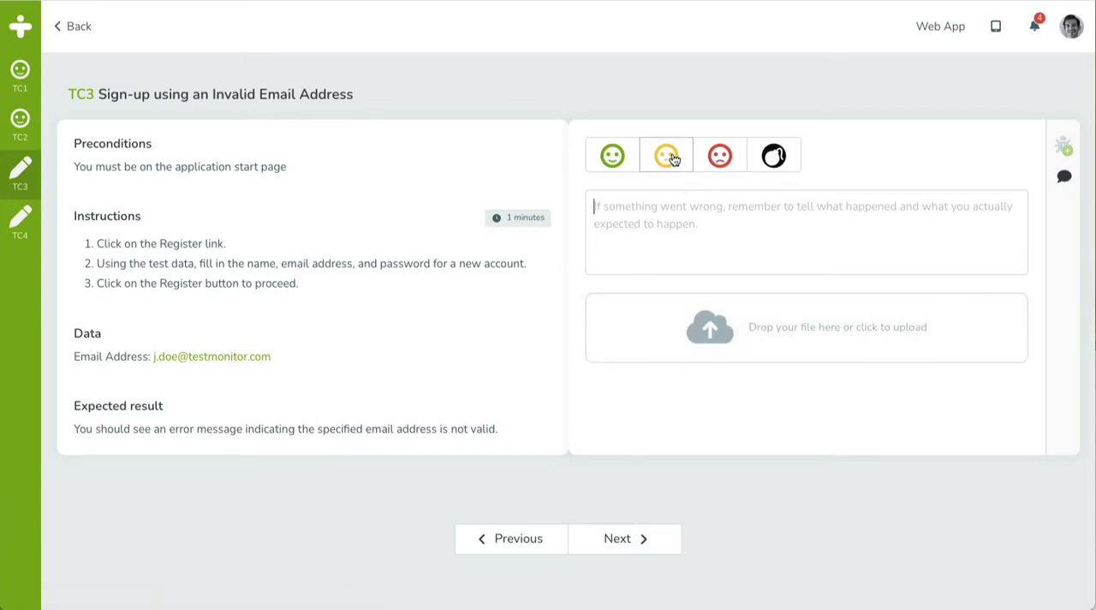
{"action": "left_click", "coordinate": [667, 154]}
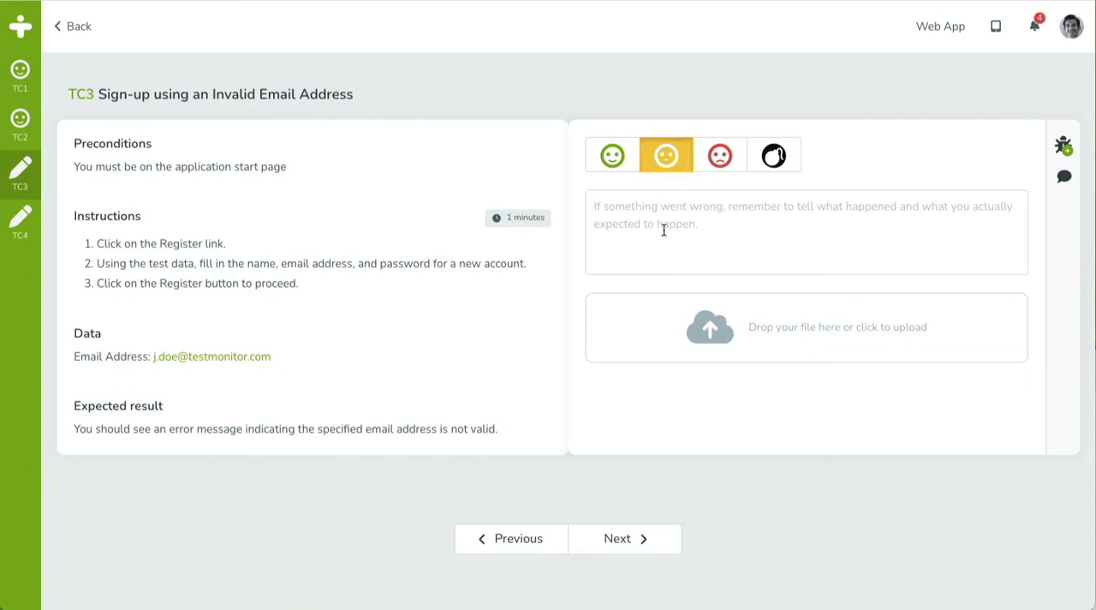
{"action": "left_click", "coordinate": [720, 154]}
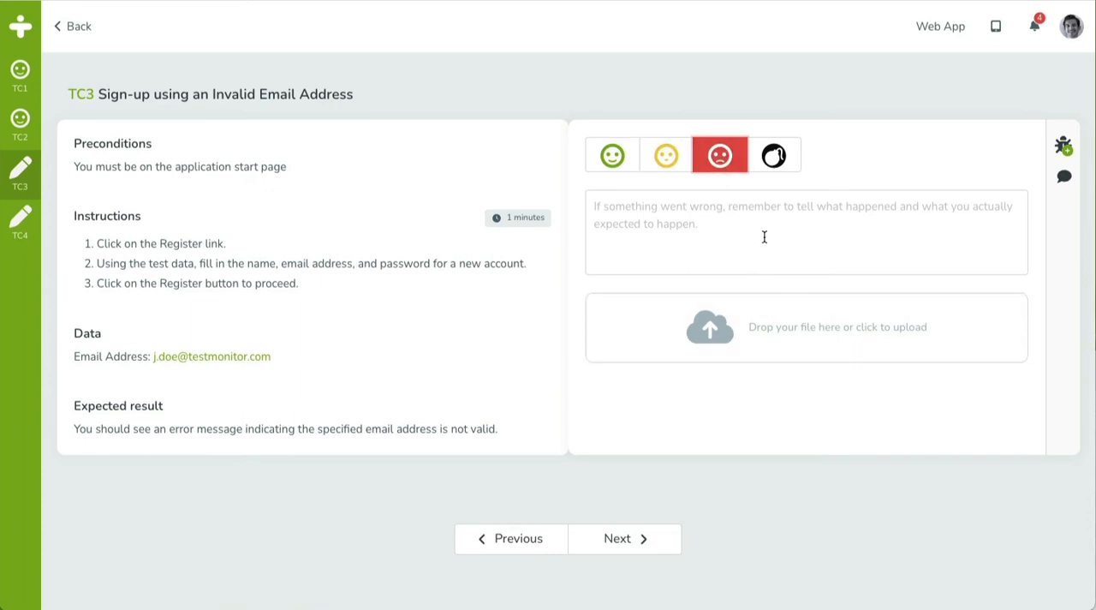
{"action": "left_click", "coordinate": [774, 154]}
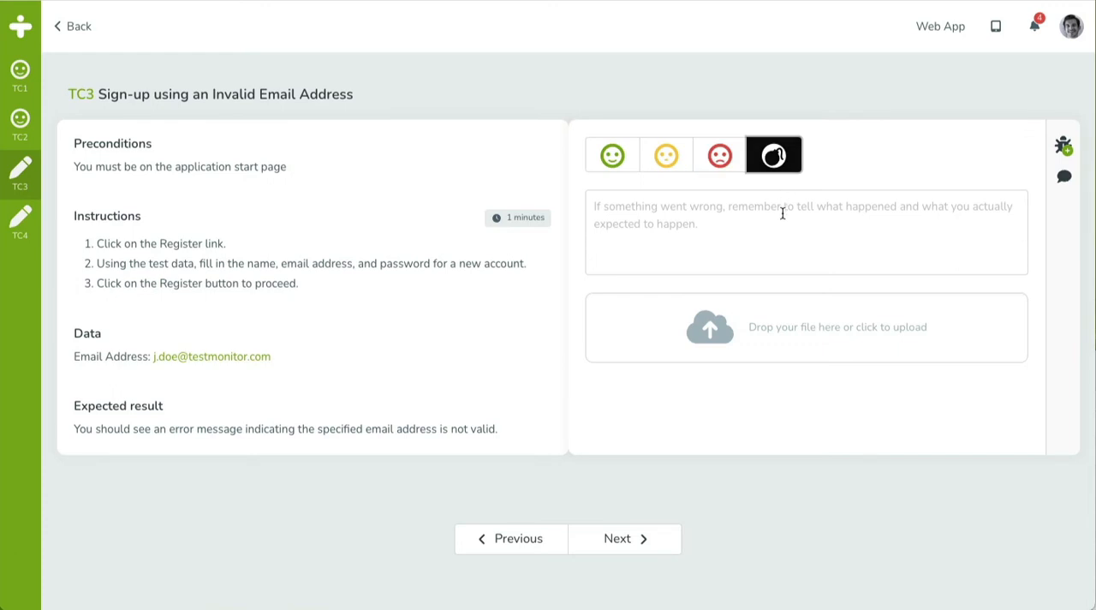
{"action": "mouse_move", "coordinate": [712, 218]}
{"action": "type", "text": "Detailed description why something went wrong: What, when and how?"}
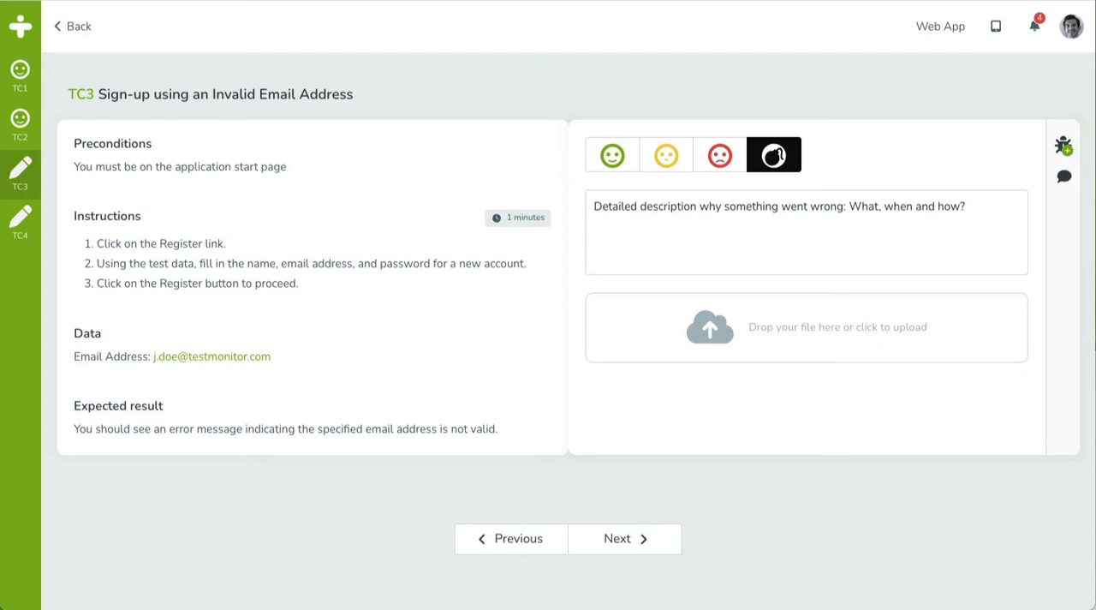
- Attach Screen.png to TC3's blocked result via the upload drop zone
{"action": "left_click", "coordinate": [805, 327]}
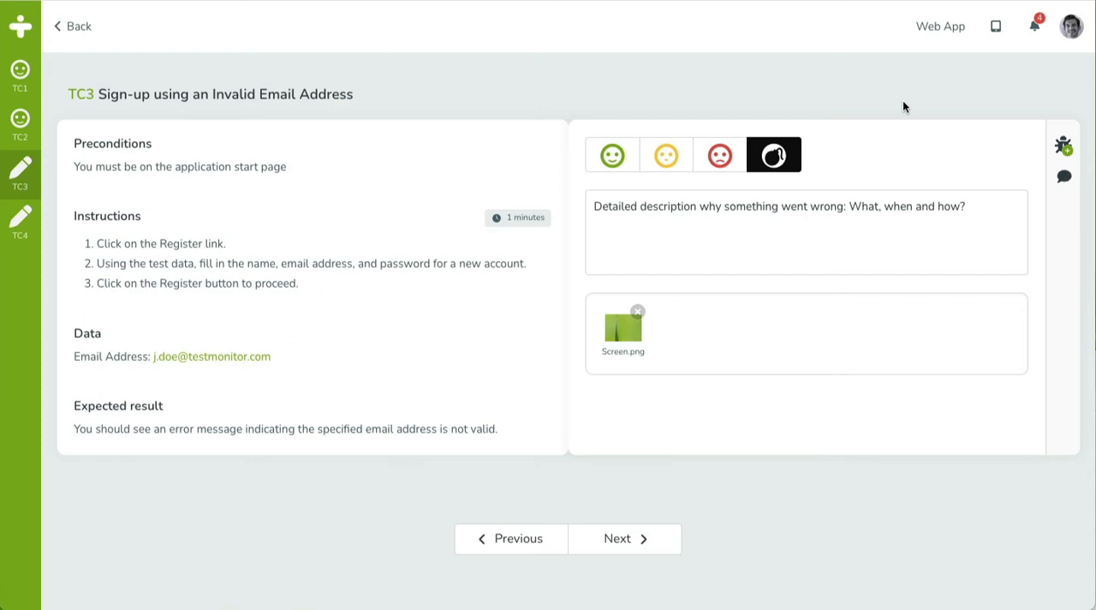
{"action": "mouse_move", "coordinate": [901, 101]}
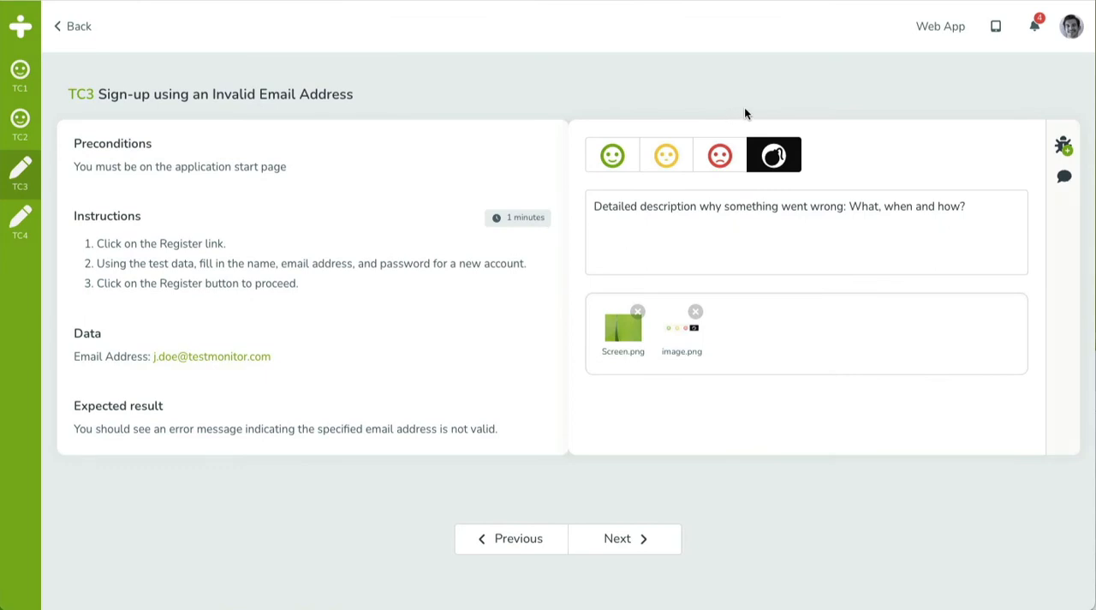
{"action": "mouse_move", "coordinate": [1065, 144]}
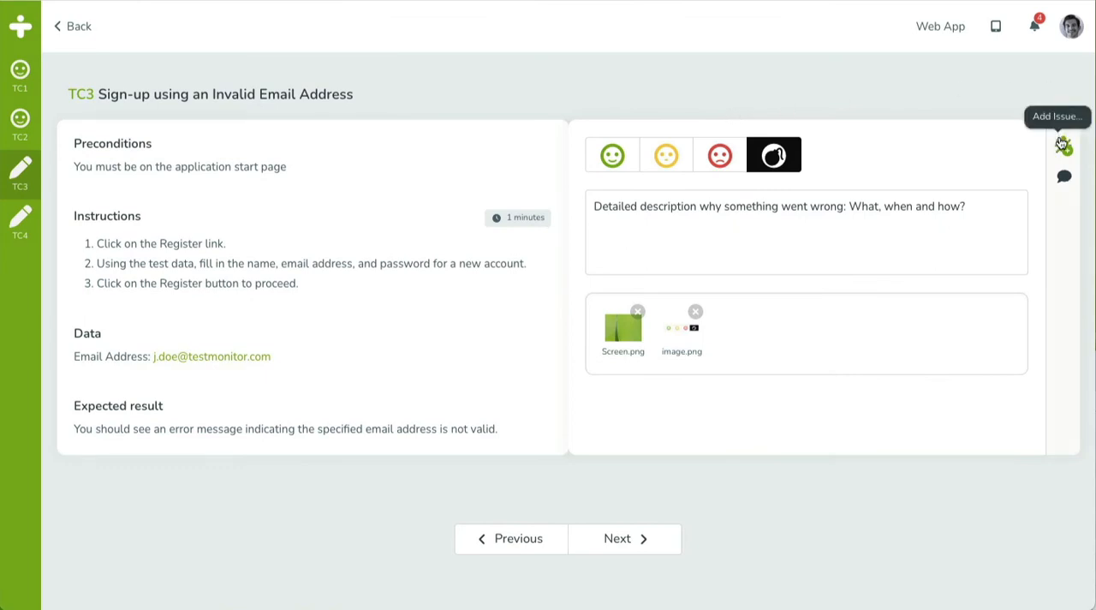
{"action": "mouse_move", "coordinate": [1063, 178]}
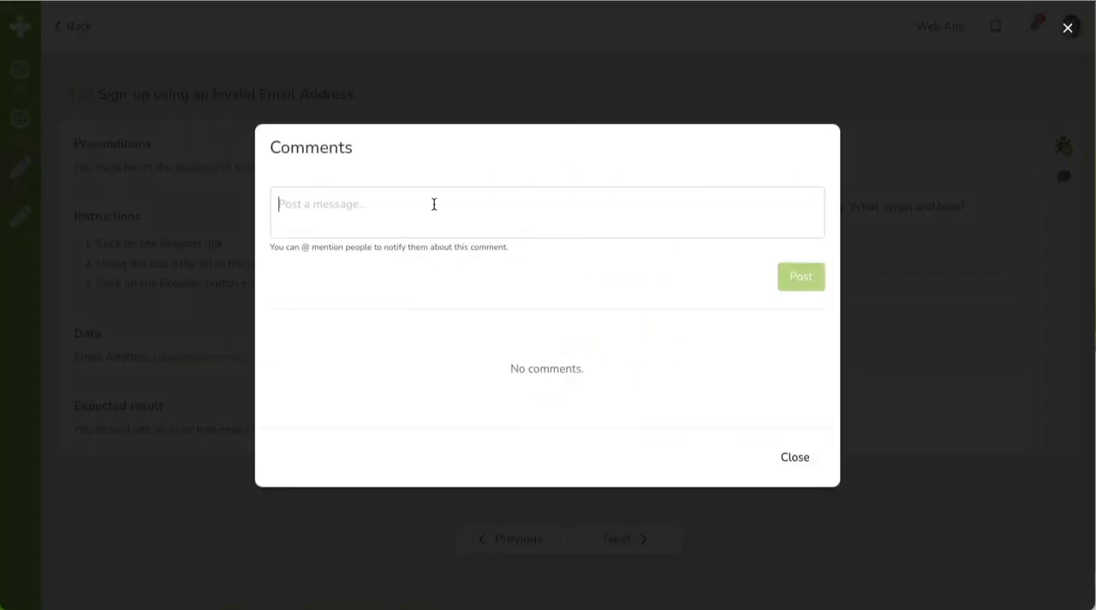
- Post a comment on TC3 mentioning a teammate with 'Please check'
{"action": "type", "text": "@"}
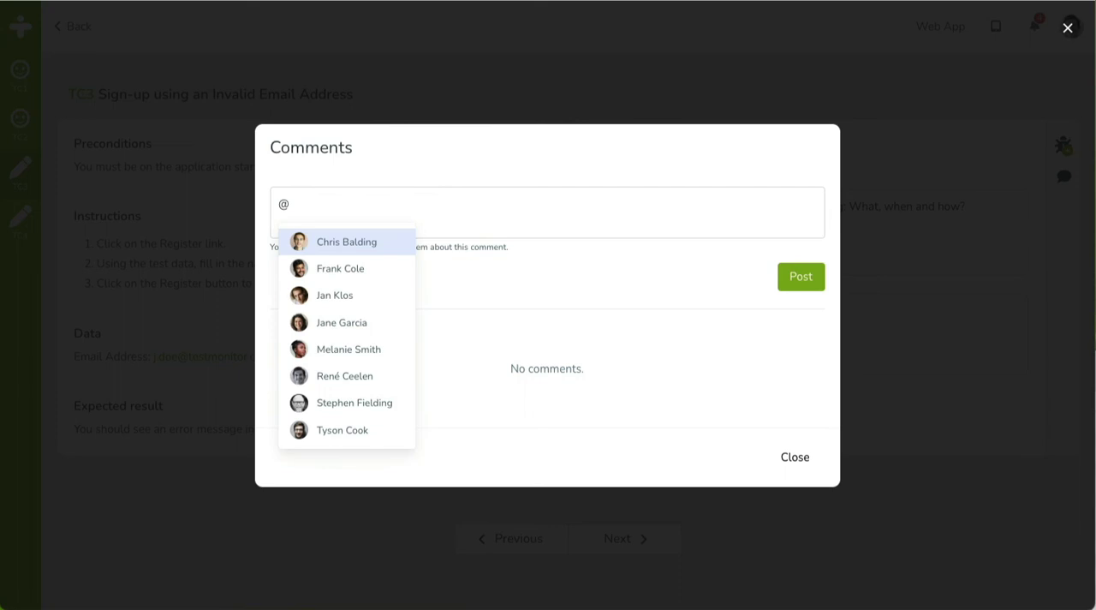
{"action": "left_click", "coordinate": [339, 267]}
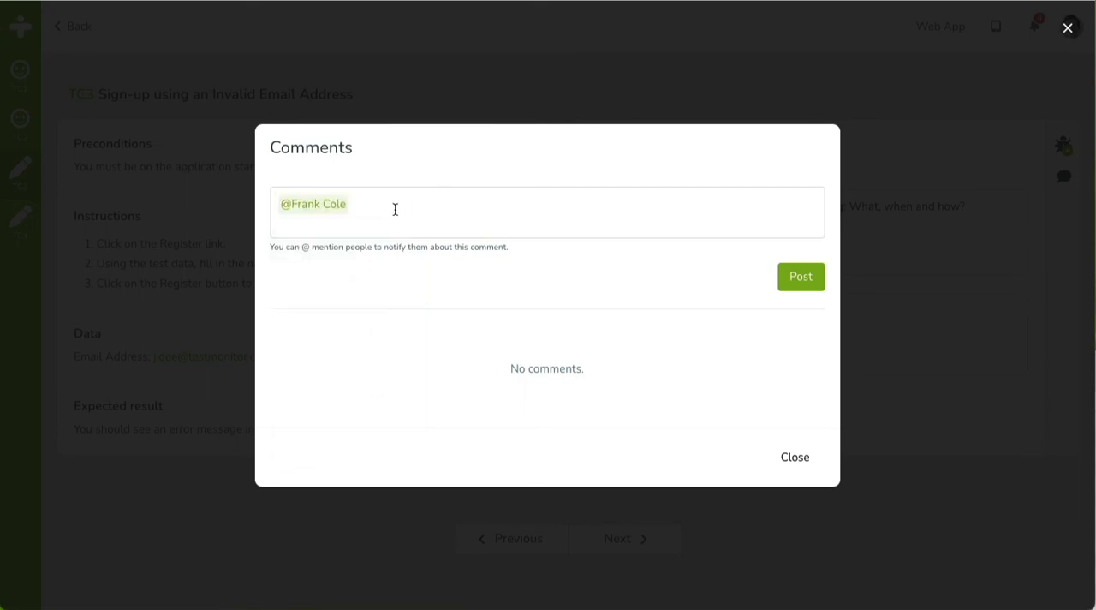
{"action": "type", "text": "Please che"}
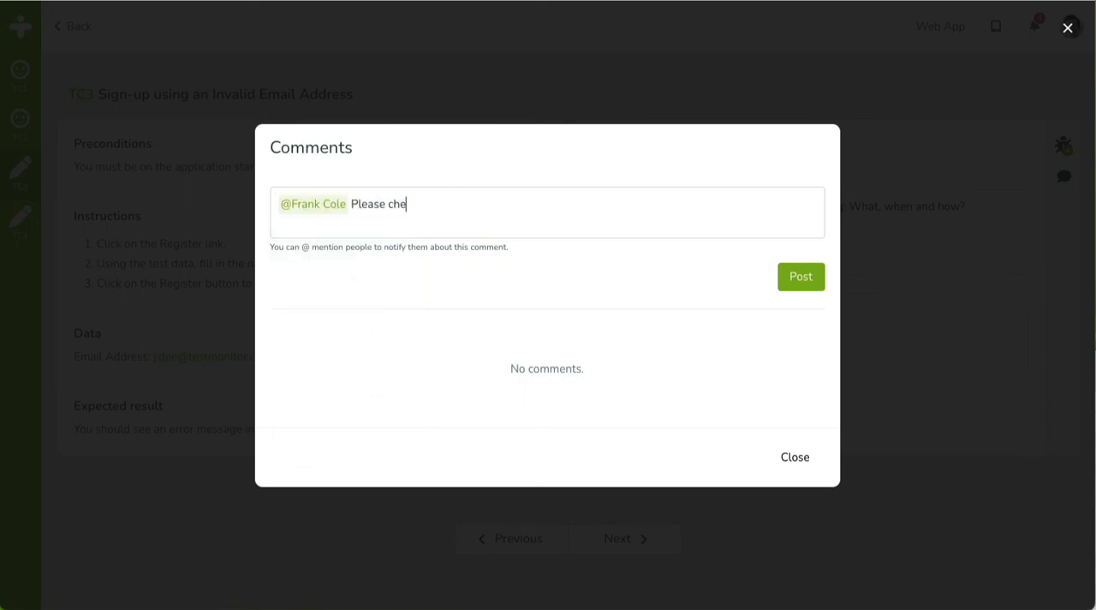
{"action": "type", "text": "ck"}
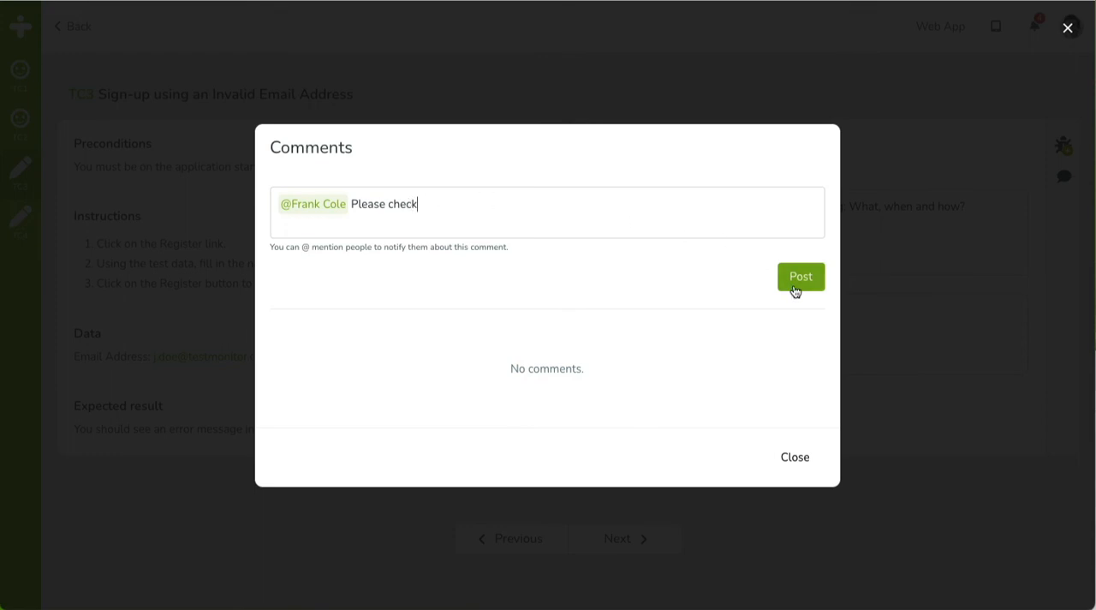
{"action": "left_click", "coordinate": [800, 276]}
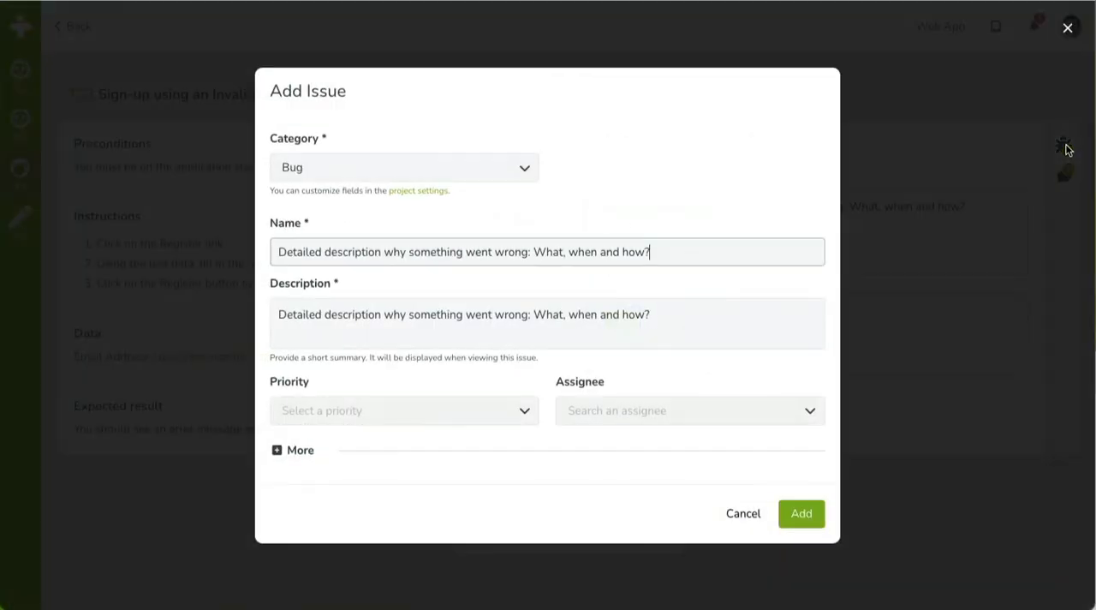
- Log the TC3 Bug issue with Medium priority
{"action": "left_click", "coordinate": [404, 409]}
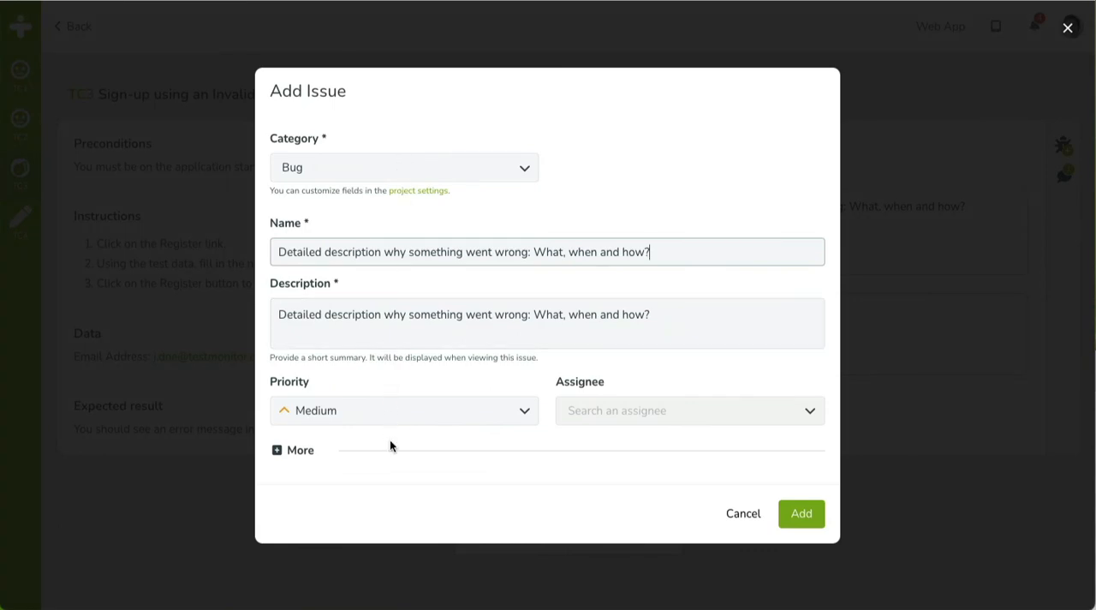
{"action": "left_click", "coordinate": [800, 514]}
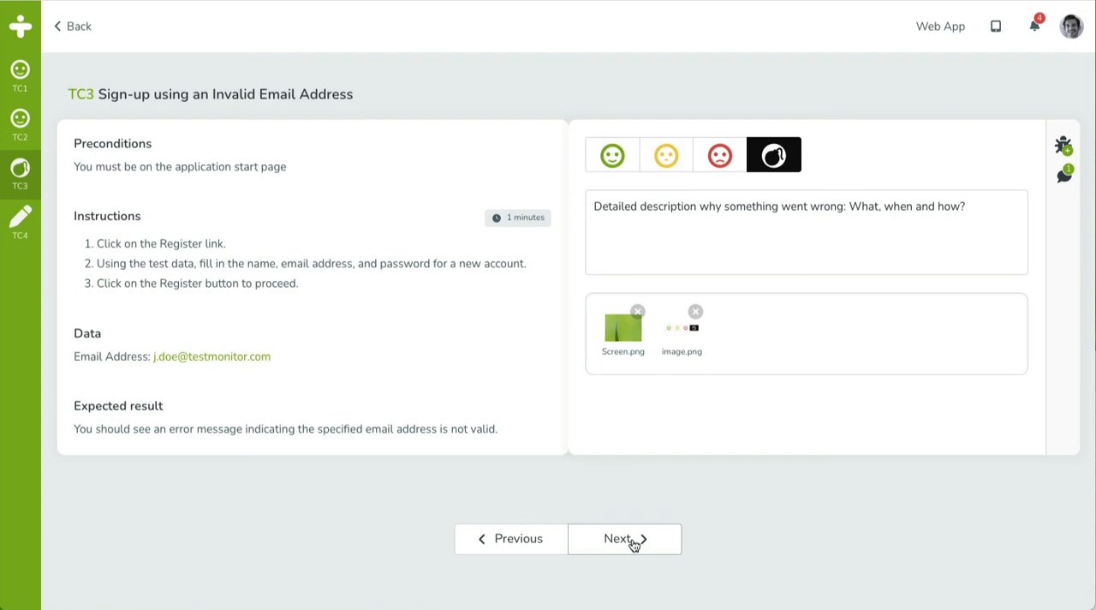
- Mark TC4 'Sign-up using an Invalid Password' passed, finish TR2 and return to the overview at 100%
{"action": "left_click", "coordinate": [623, 537]}
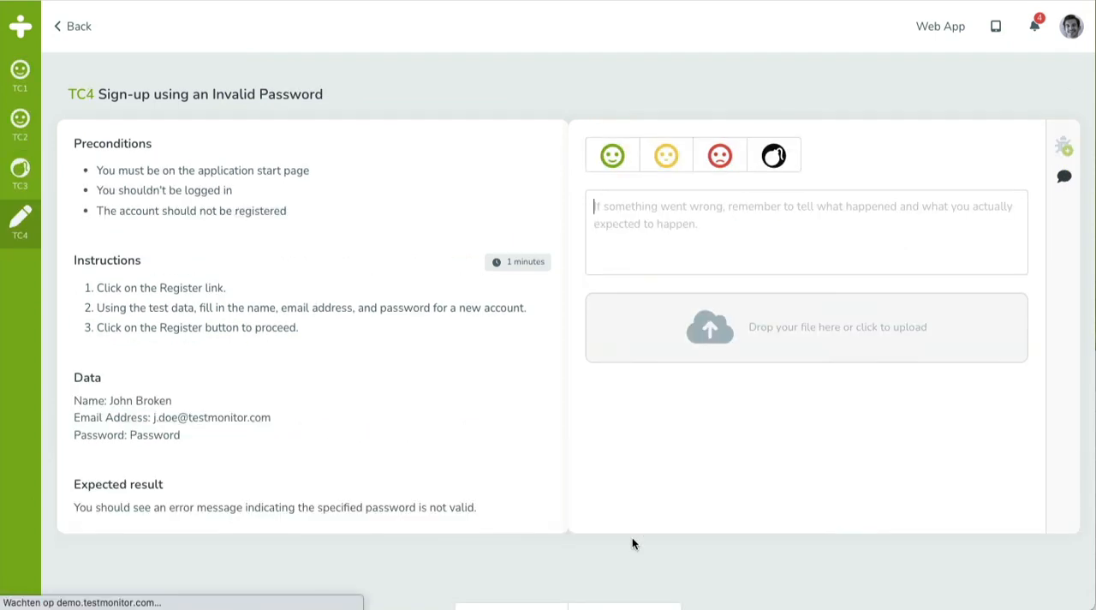
{"action": "left_click", "coordinate": [613, 155]}
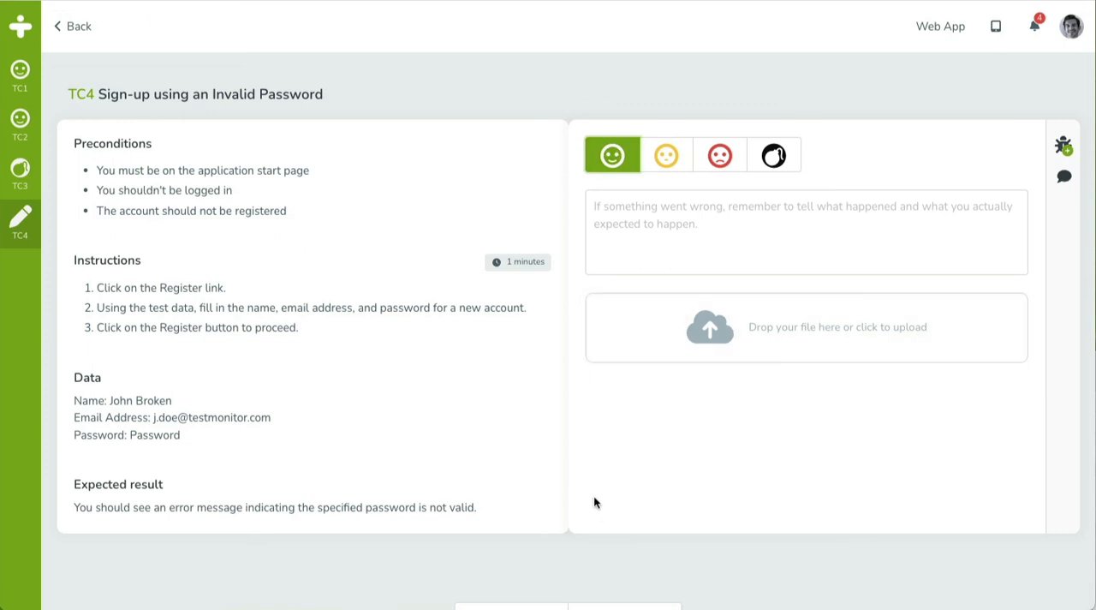
{"action": "scroll", "scroll_direction": "down", "scroll_amount": 3}
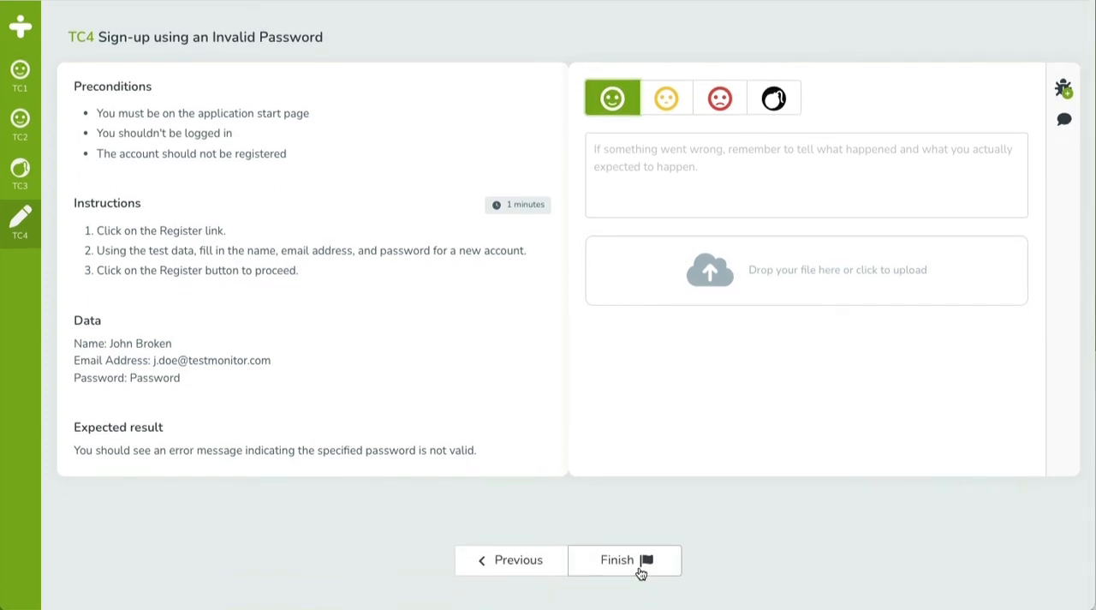
{"action": "left_click", "coordinate": [623, 558]}
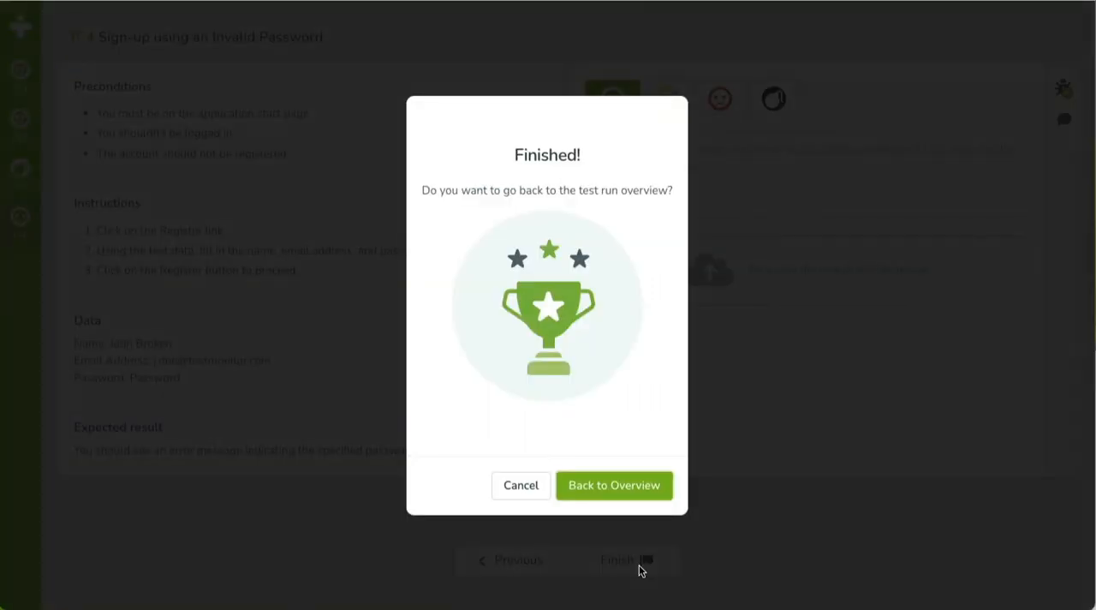
{"action": "mouse_move", "coordinate": [613, 484]}
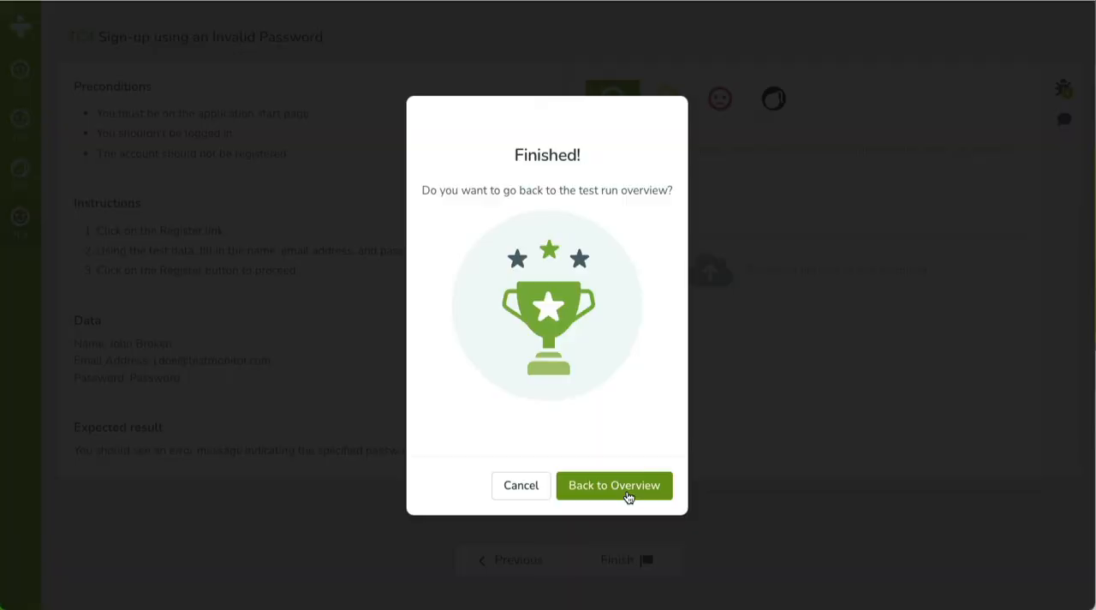
{"action": "left_click", "coordinate": [613, 485]}
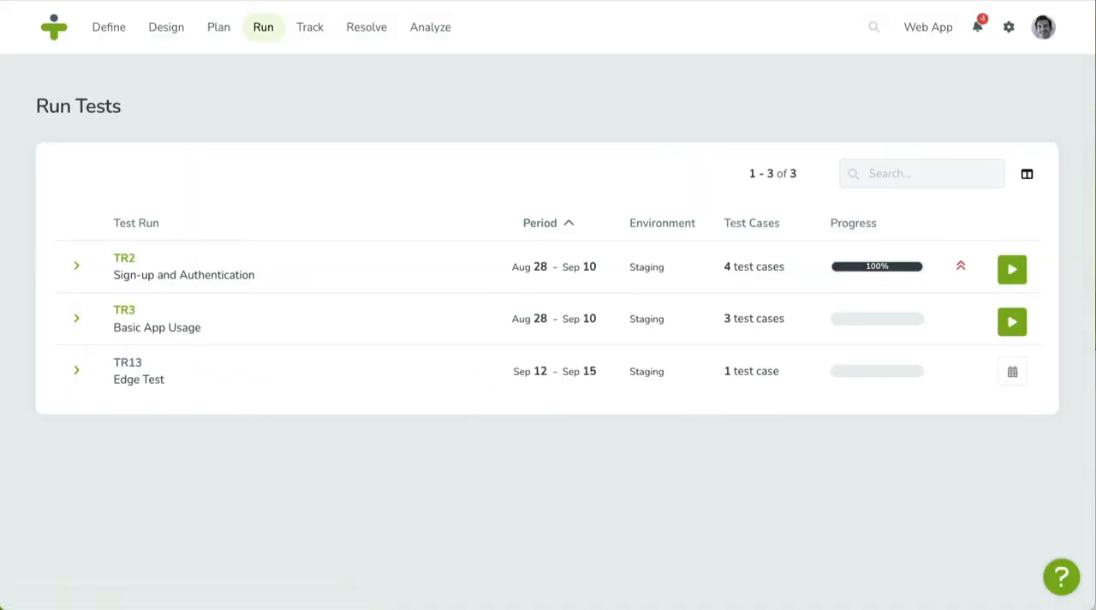